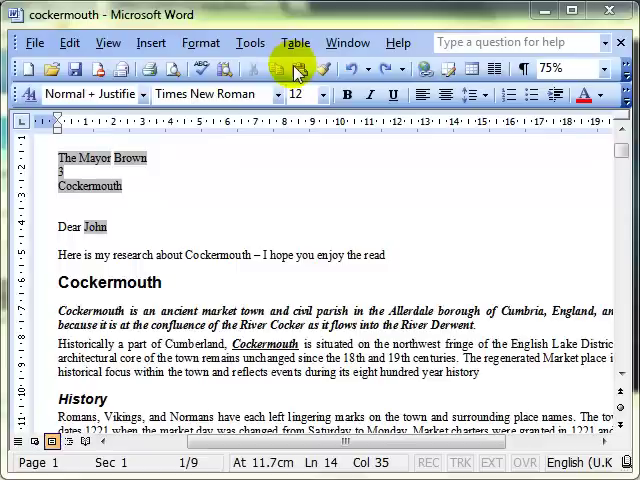
mouse_move(308, 140)
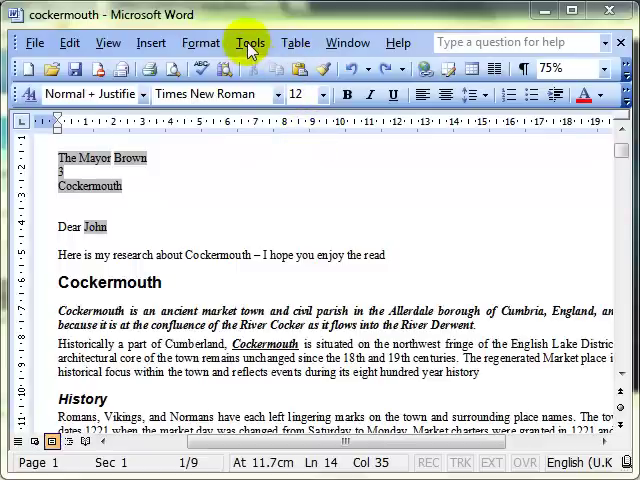
Show the Macro options from the Tools menu over the cockermouth document.
click(248, 42)
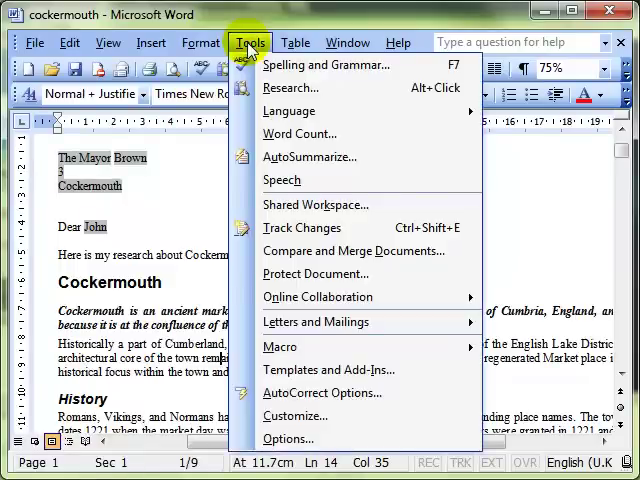
mouse_move(280, 348)
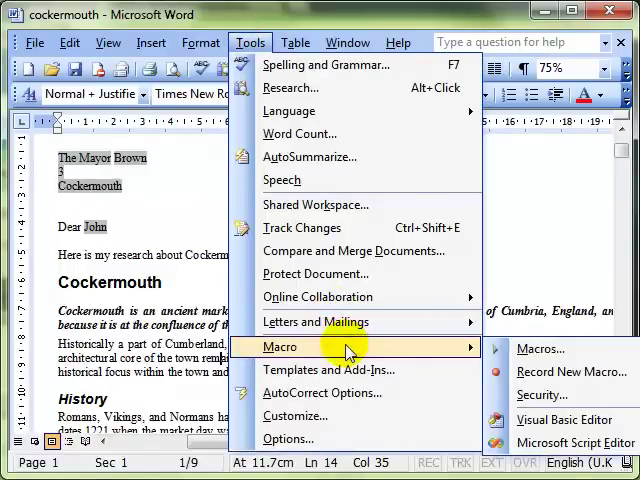
Start recording a new macro named bradley, stored in the Normal template.
click(578, 372)
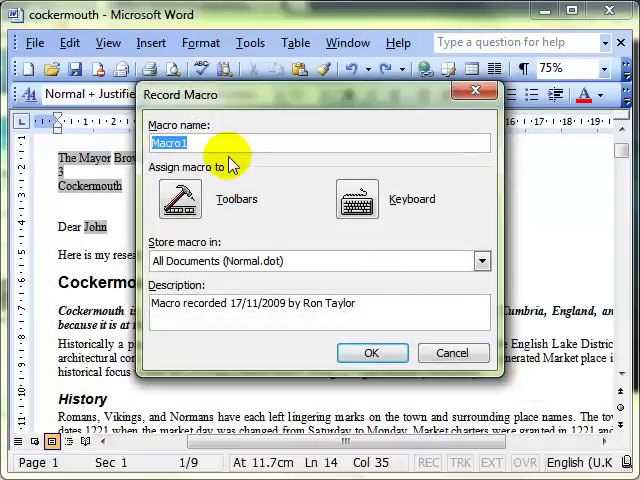
text(brade)
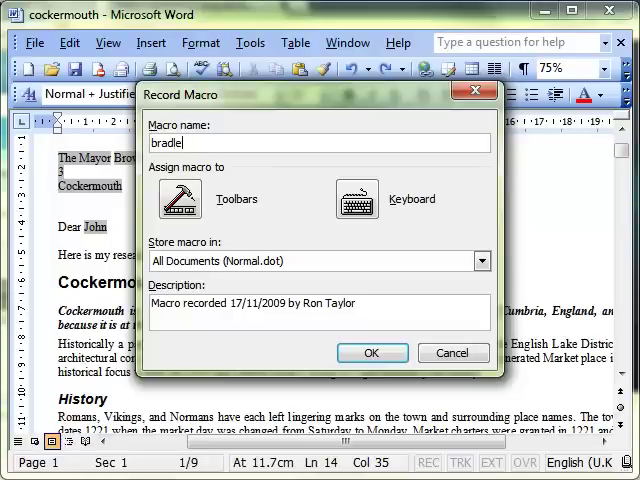
text(y)
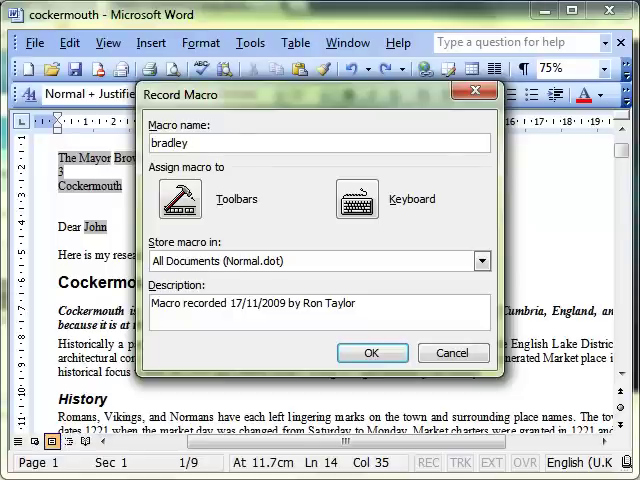
mouse_move(200, 190)
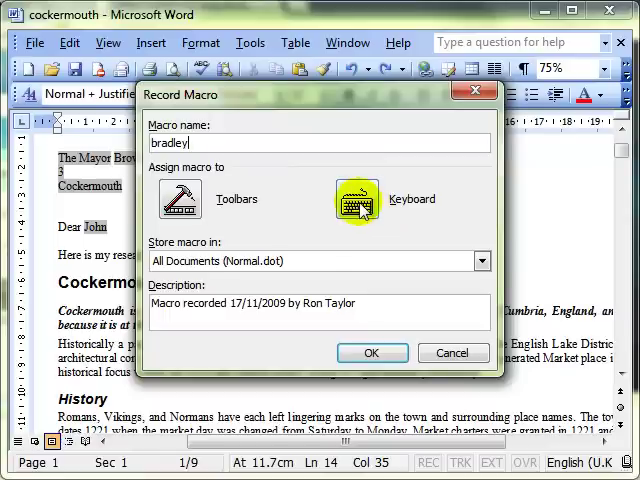
Assign the bradley macro a keyboard shortcut saved in the cockermouth document.
click(356, 196)
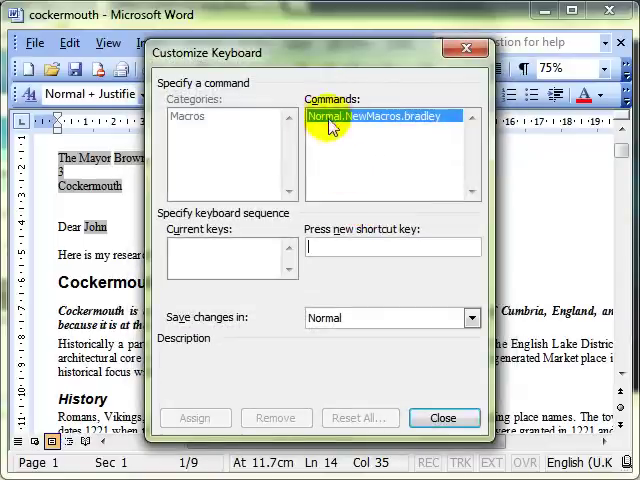
mouse_move(320, 228)
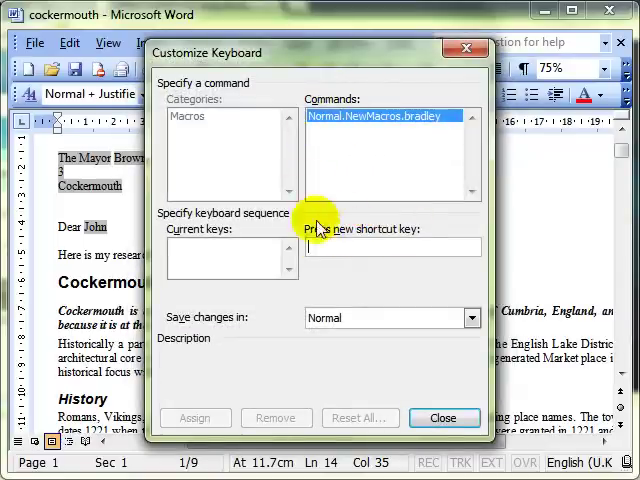
mouse_move(334, 244)
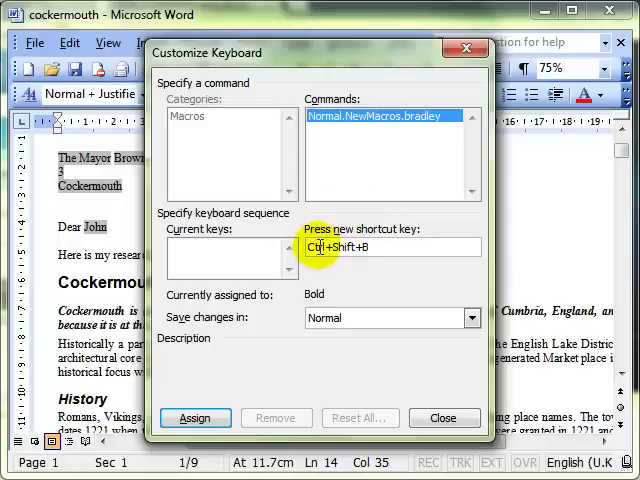
mouse_move(378, 248)
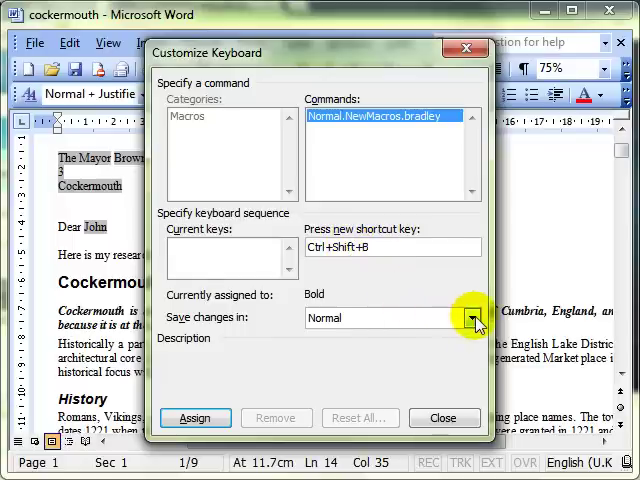
click(472, 318)
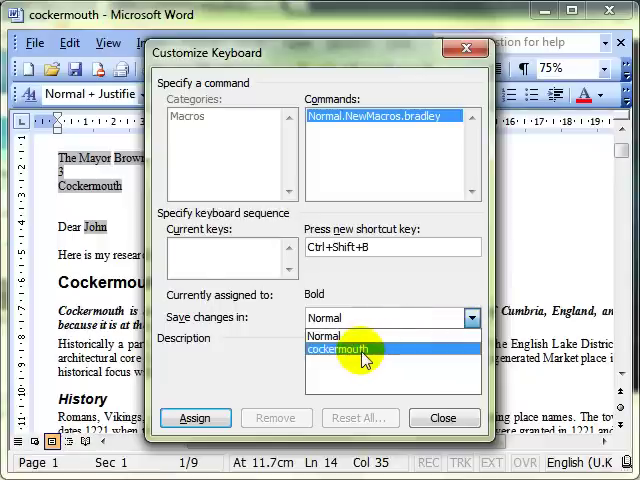
click(340, 348)
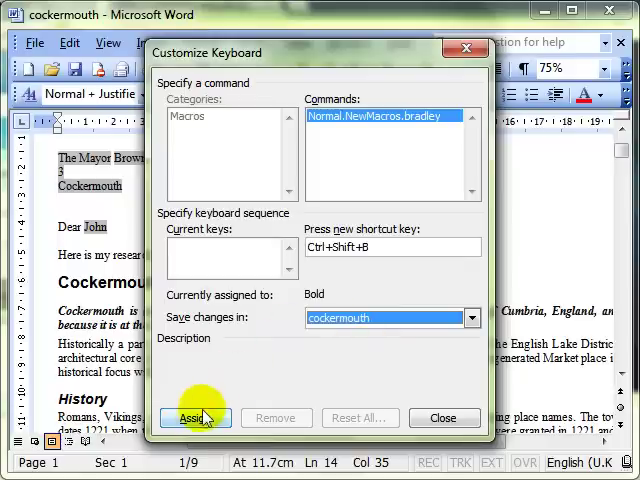
click(196, 416)
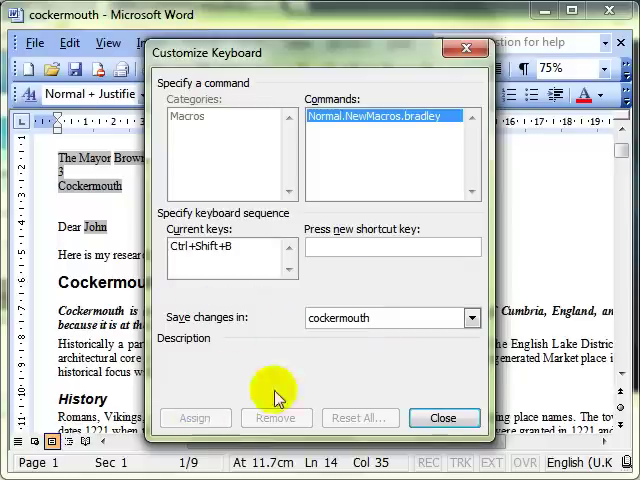
Record restyling 'remains' as Bradley Hand ITC at 26 pt into the macro.
click(444, 416)
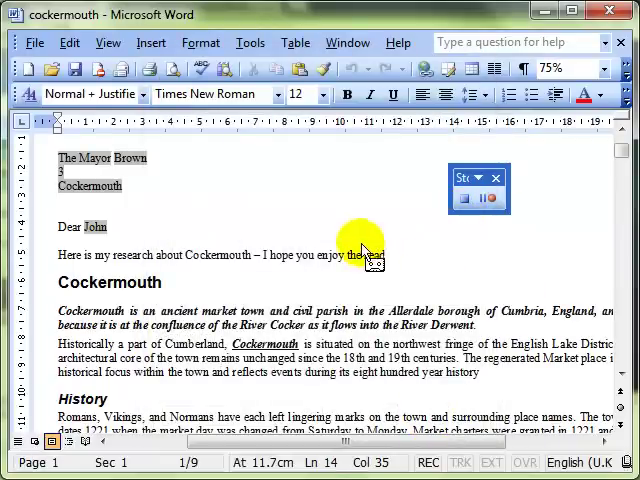
click(284, 94)
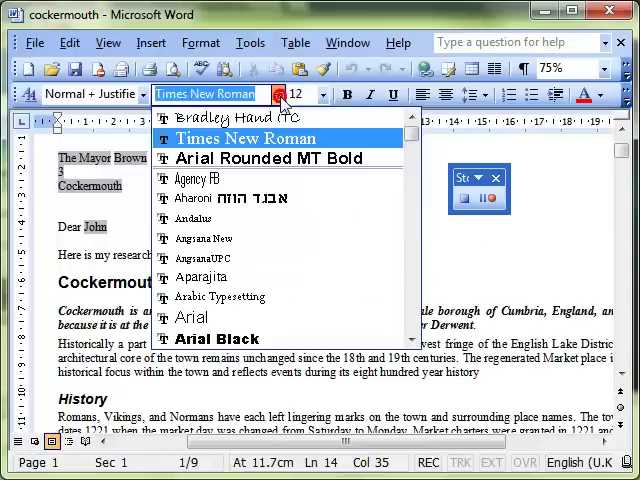
mouse_move(228, 116)
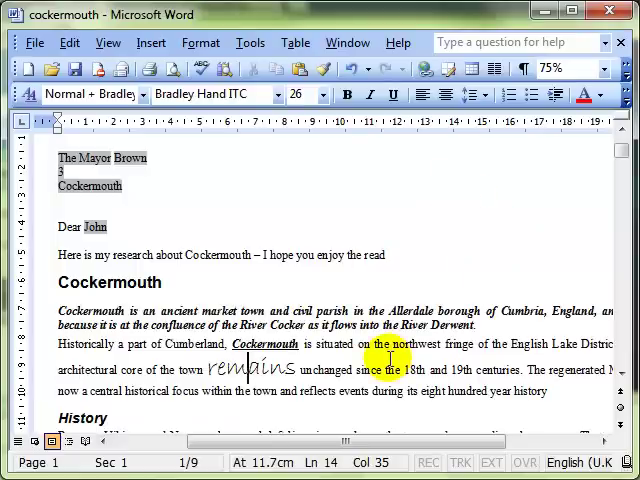
click(250, 42)
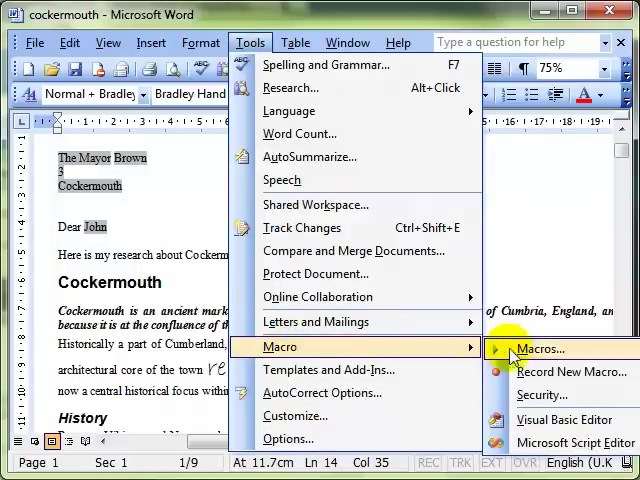
Run the bradley macro so 'northwest fringe' and 'Much' take the handwriting font.
click(540, 348)
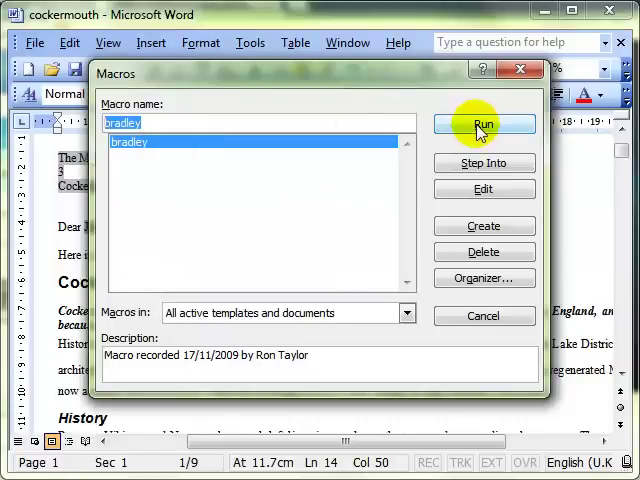
click(480, 124)
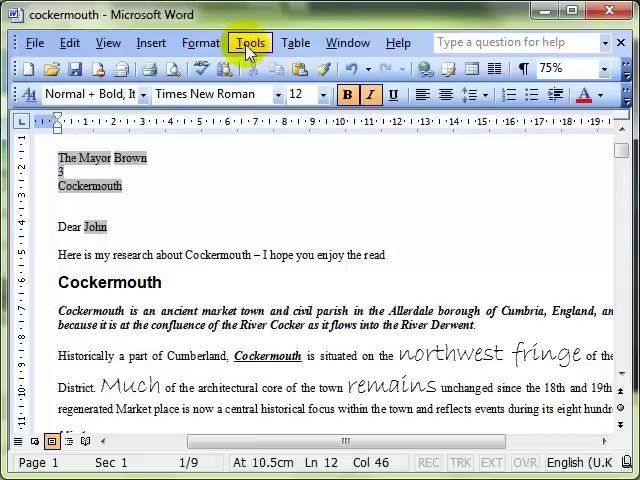
click(250, 42)
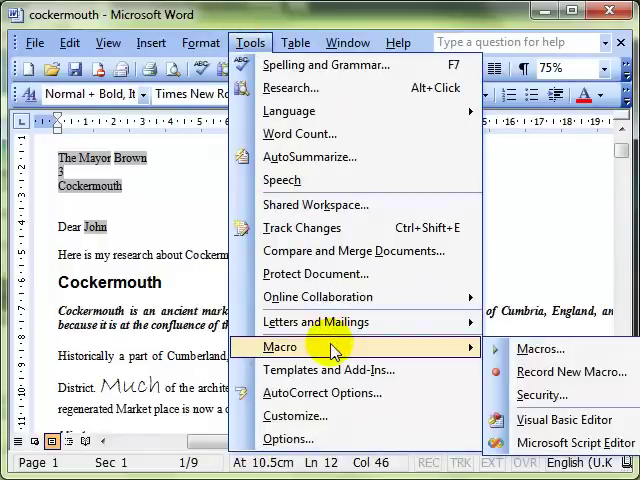
click(564, 372)
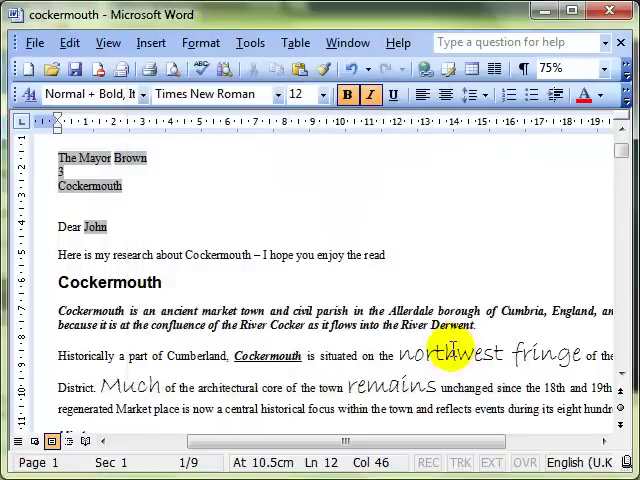
scroll(down, 3)
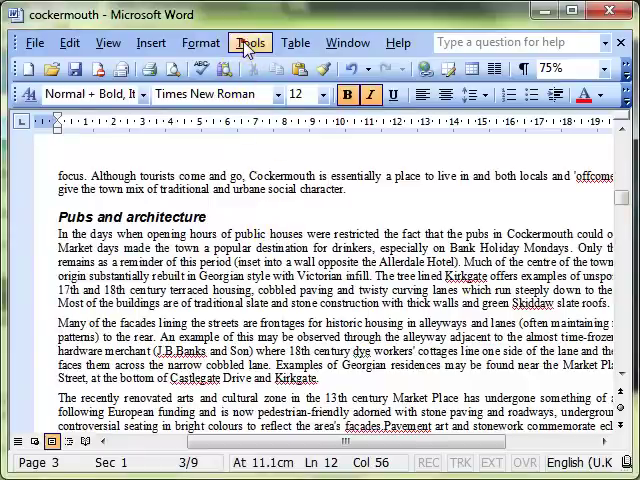
Set up a second bradley macro stored in the cockermouth document, headed for a toolbar.
click(238, 42)
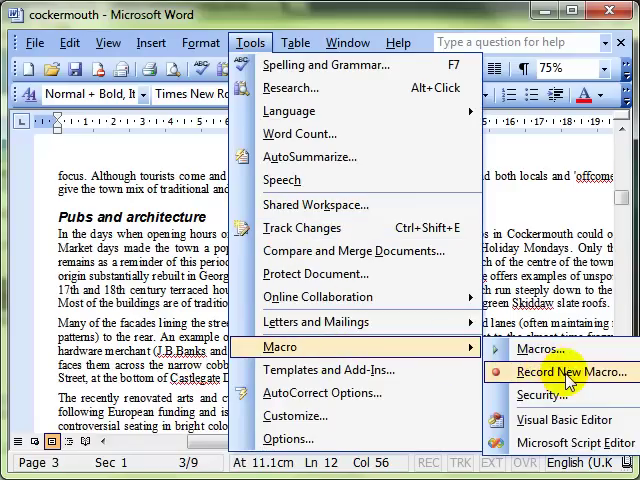
click(564, 374)
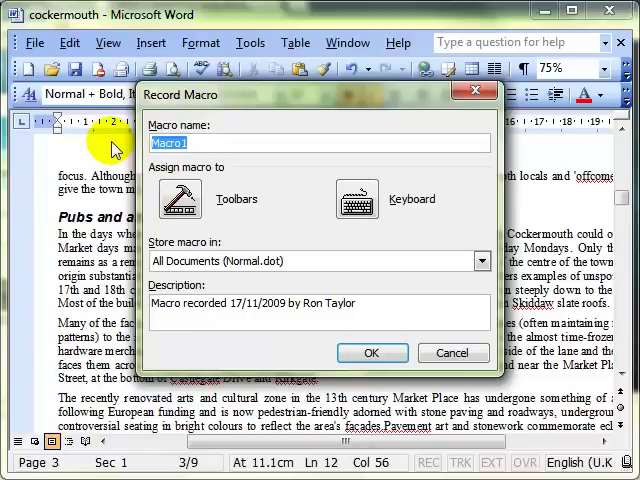
text(bradley)
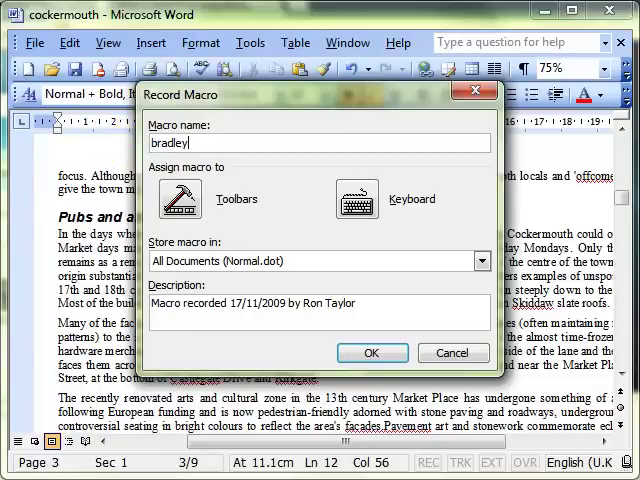
click(480, 260)
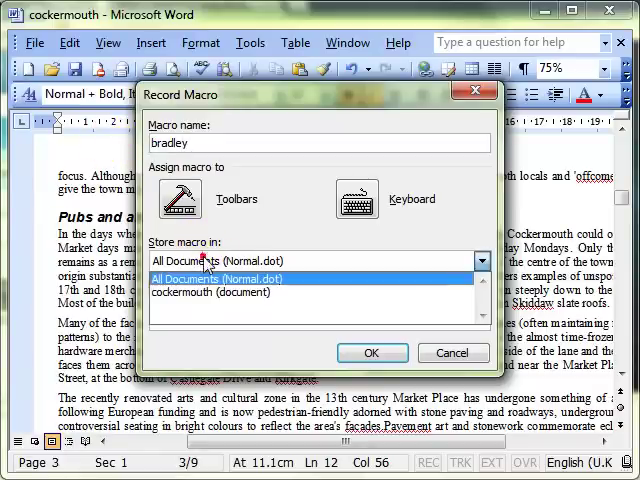
click(212, 292)
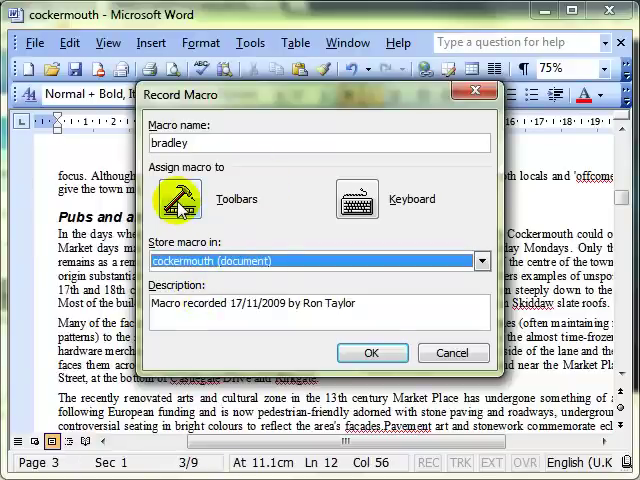
click(176, 198)
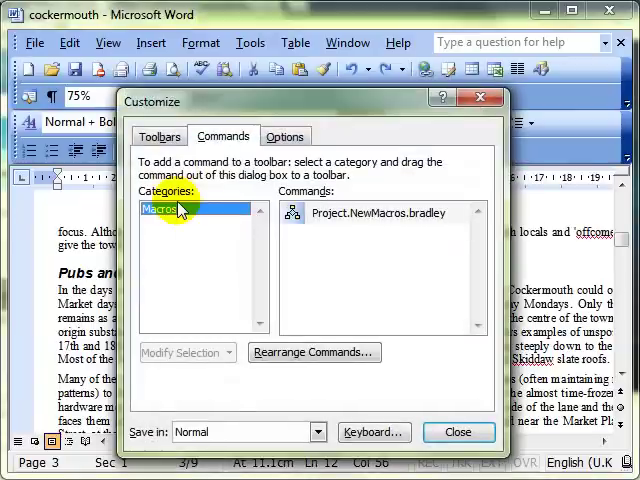
Show Project.NewMacros.bradley among the Macros commands in the Customize window.
click(380, 212)
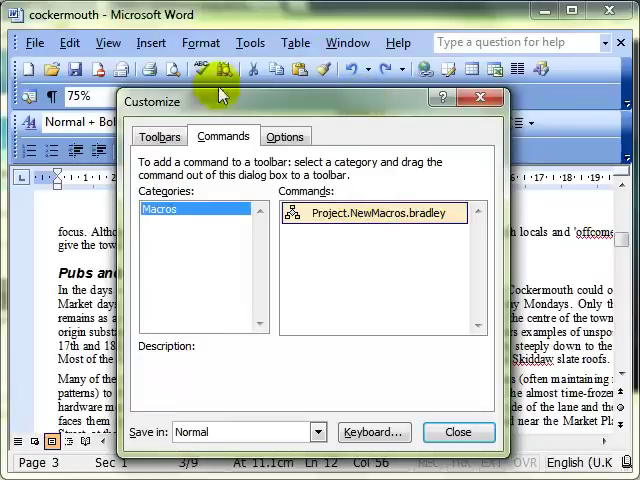
click(160, 136)
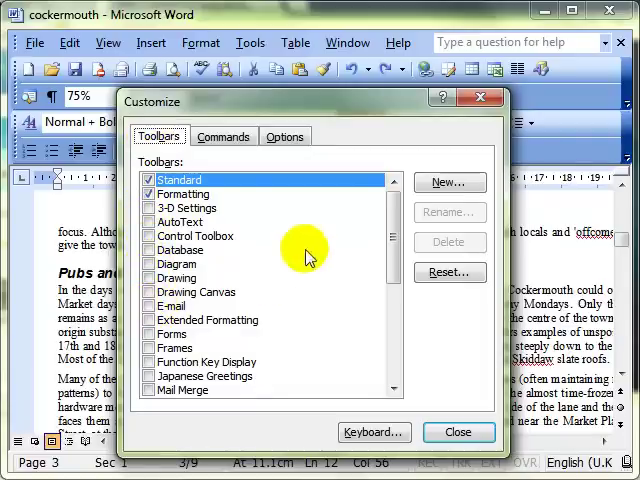
mouse_move(448, 184)
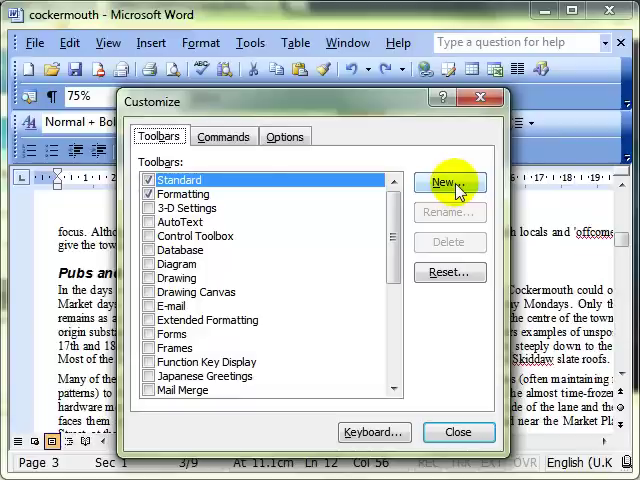
Create a new toolbar named 'rons macros' stored in the cockermouth document.
click(448, 184)
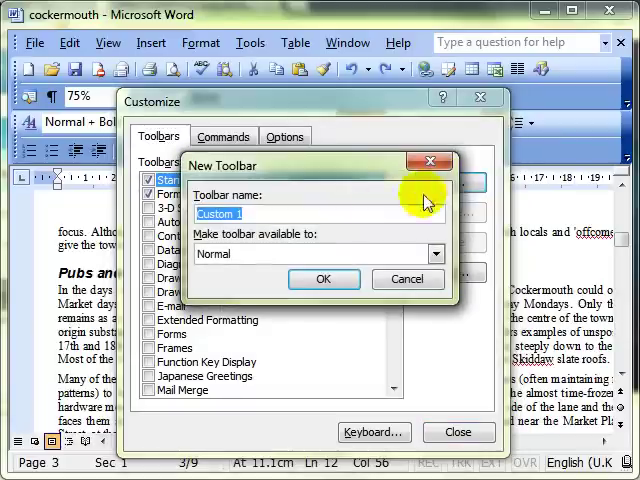
text(r)
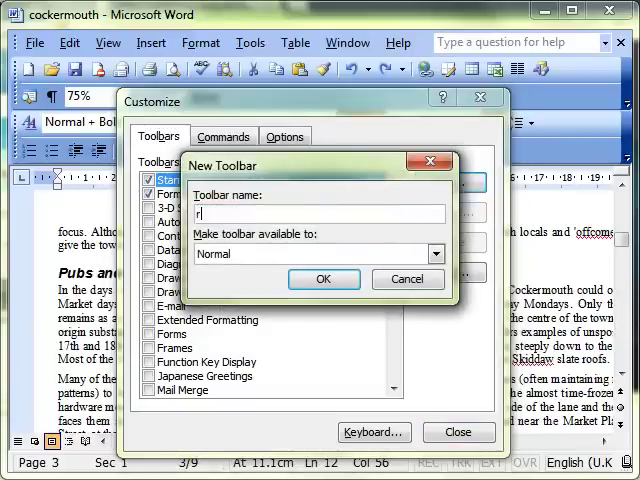
text(ons macros)
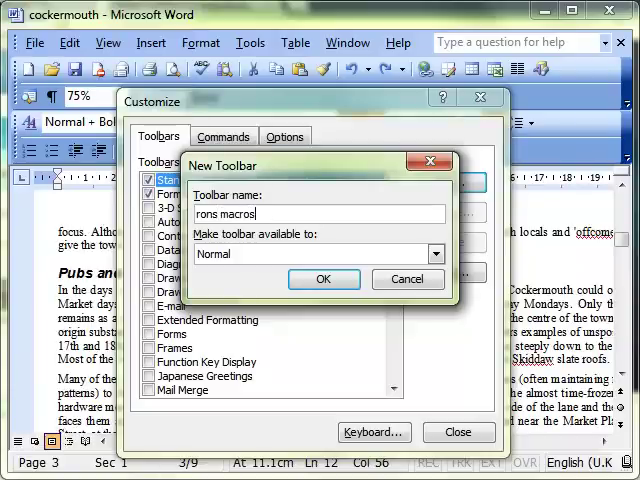
click(436, 252)
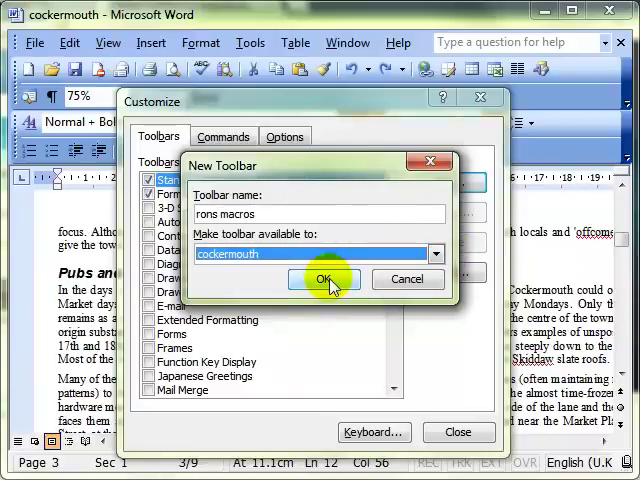
click(320, 280)
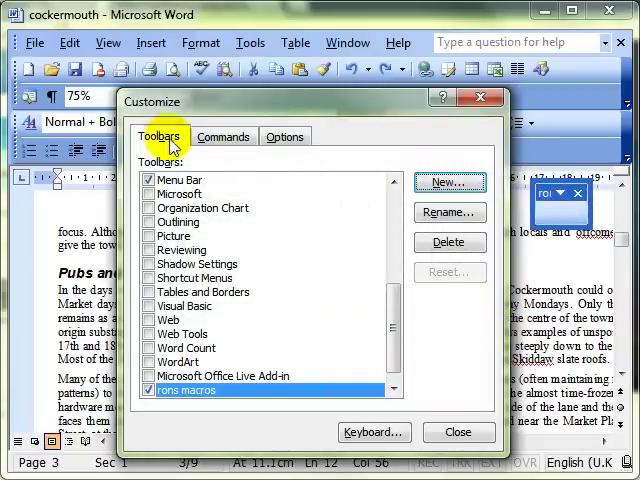
Drag Project.NewMacros.bradley onto the rons macros toolbar and select its button.
click(224, 136)
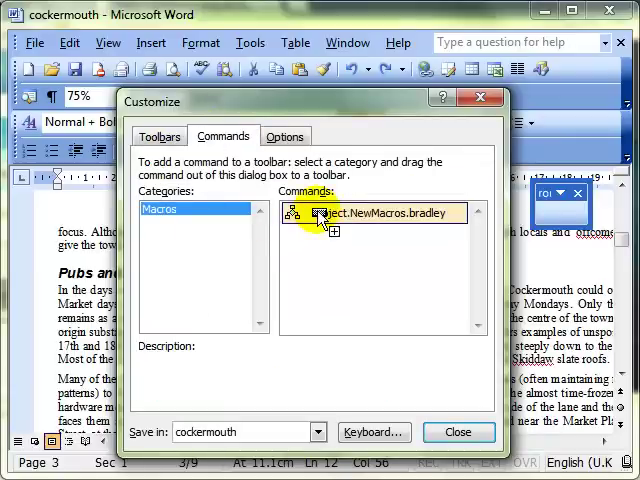
drag(320, 212, 320, 90)
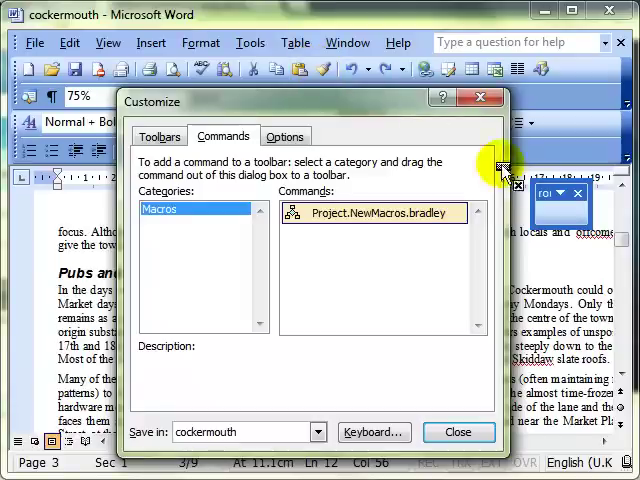
click(376, 212)
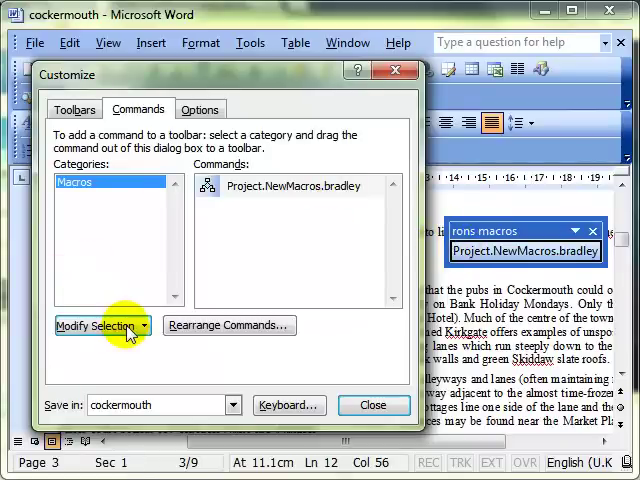
Rename the toolbar button to 'bradley' and give it the smiley face image.
click(104, 324)
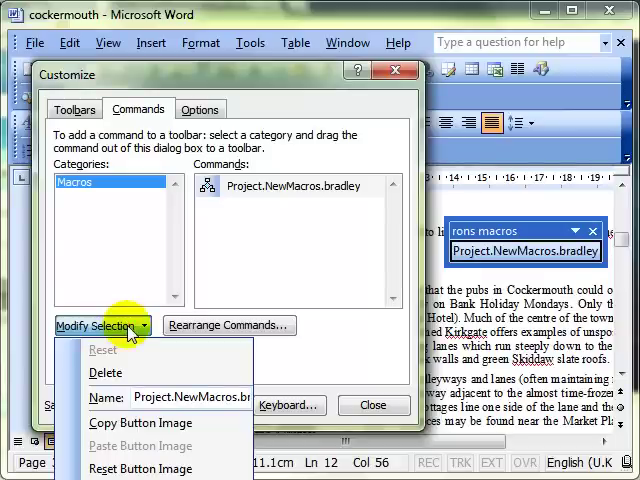
click(204, 84)
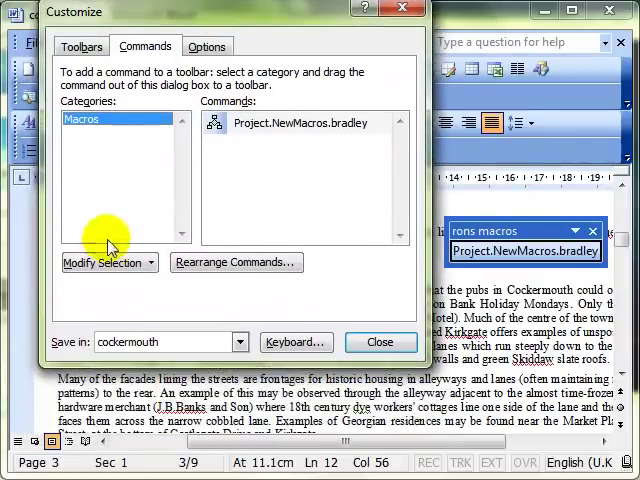
click(104, 262)
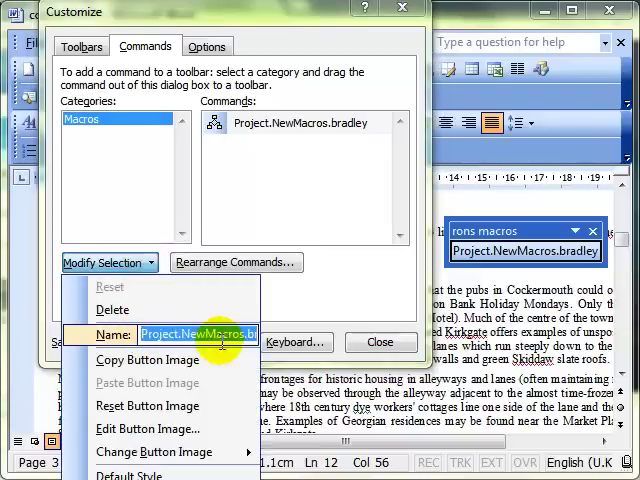
text(bradle)
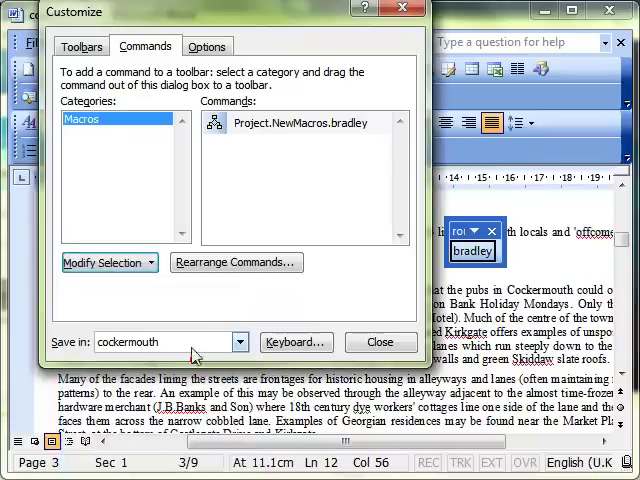
click(104, 262)
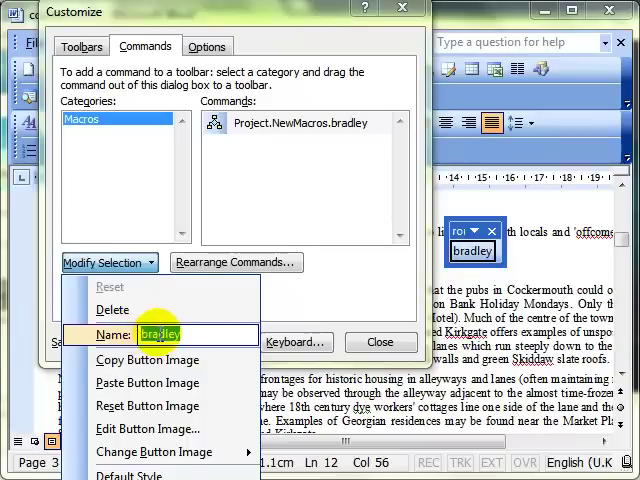
mouse_move(148, 428)
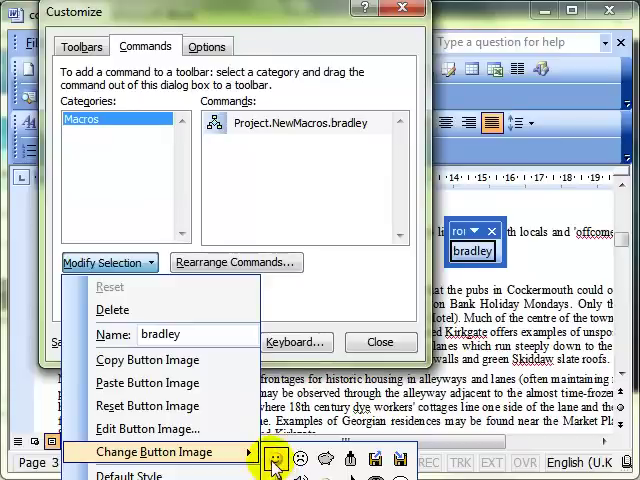
click(274, 462)
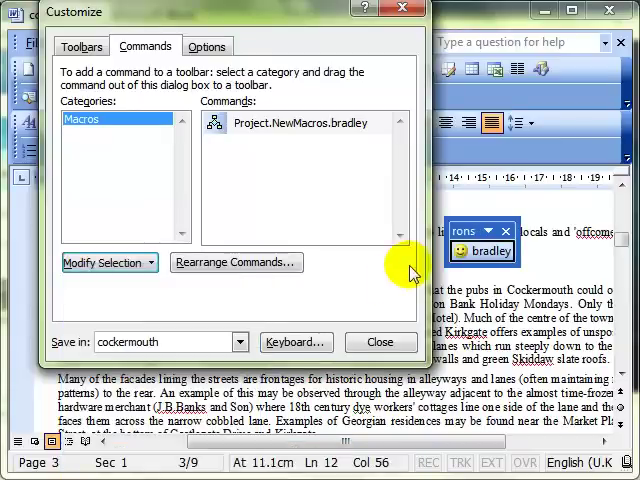
mouse_move(490, 252)
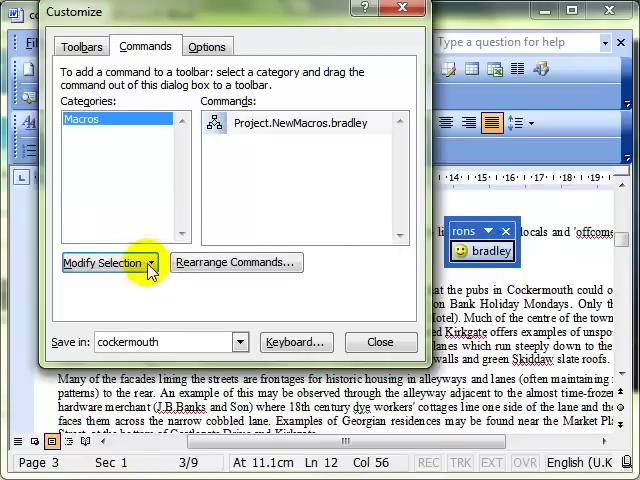
Repaint the bradley button's smiley eyes red via Edit Button Image and finish customizing.
click(106, 262)
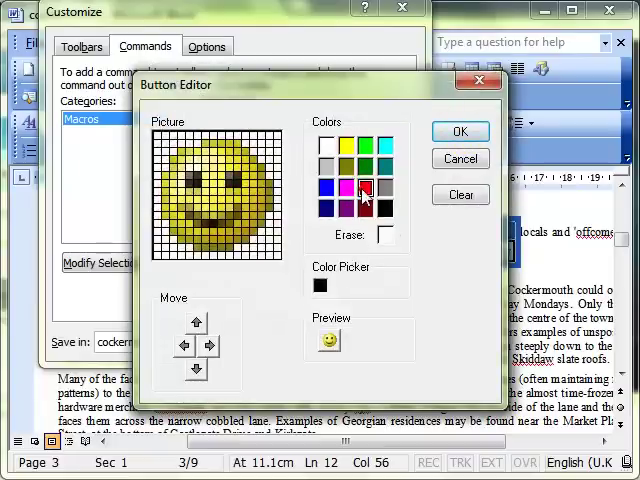
click(234, 180)
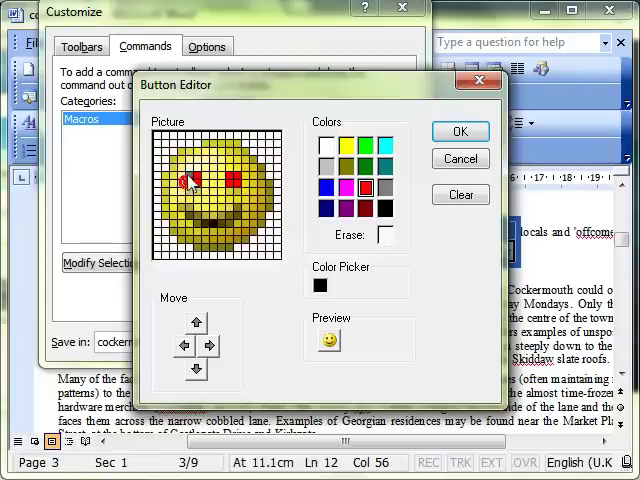
click(460, 132)
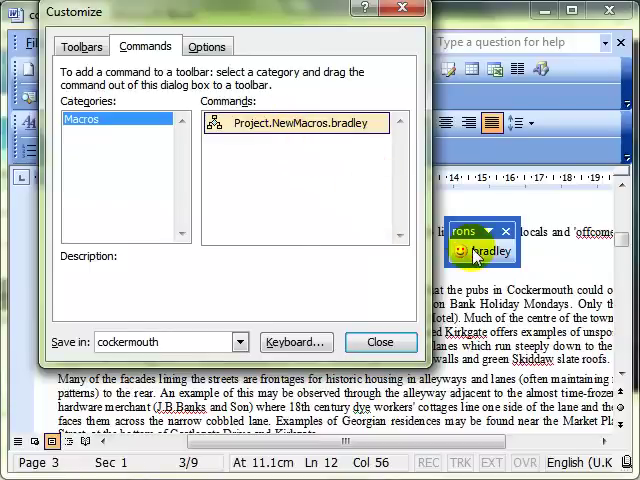
click(104, 262)
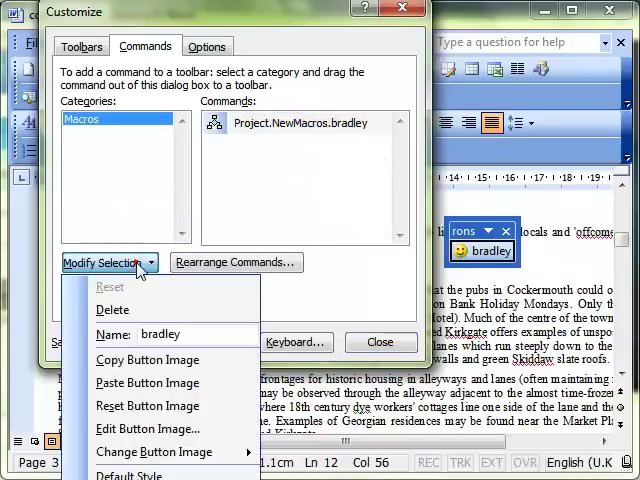
click(162, 334)
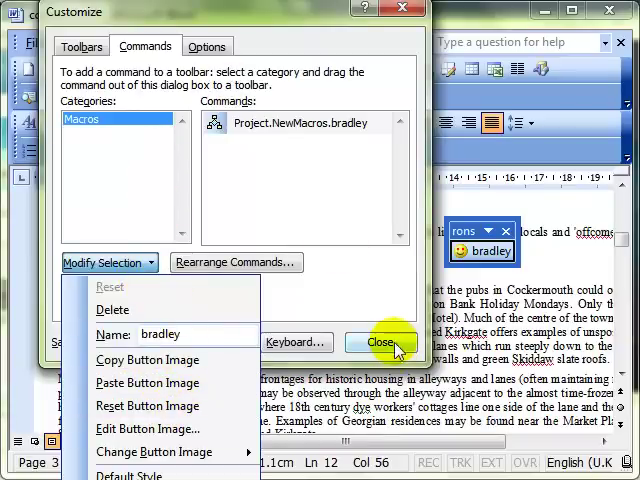
click(380, 342)
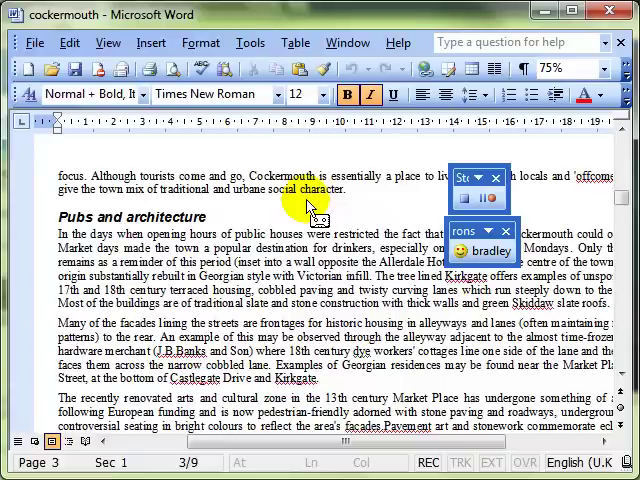
mouse_move(152, 224)
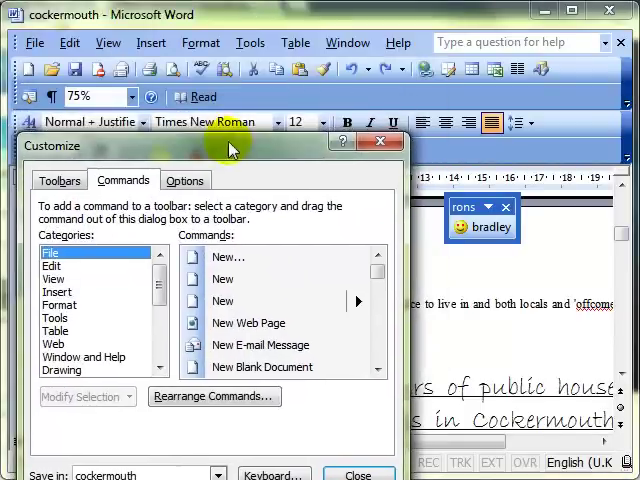
mouse_move(452, 164)
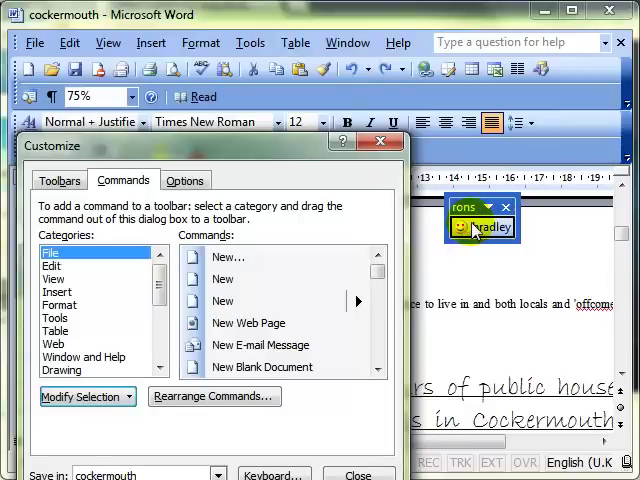
Delete the bradley button from the rons macros toolbar and close Customize.
click(86, 396)
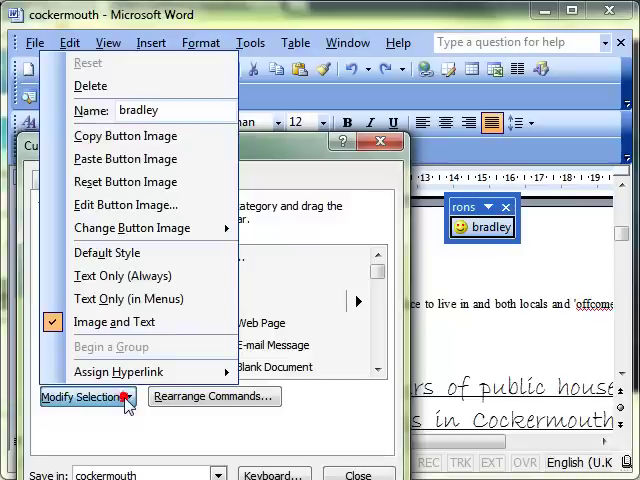
click(132, 228)
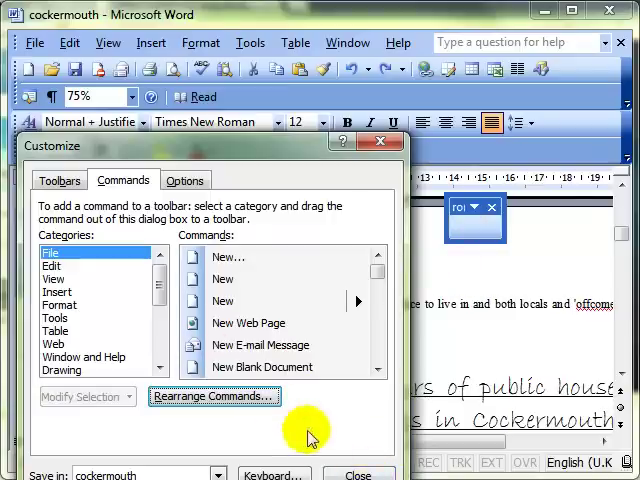
click(356, 474)
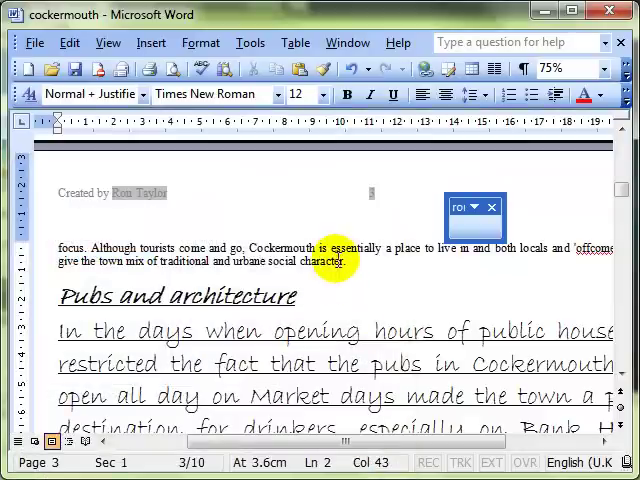